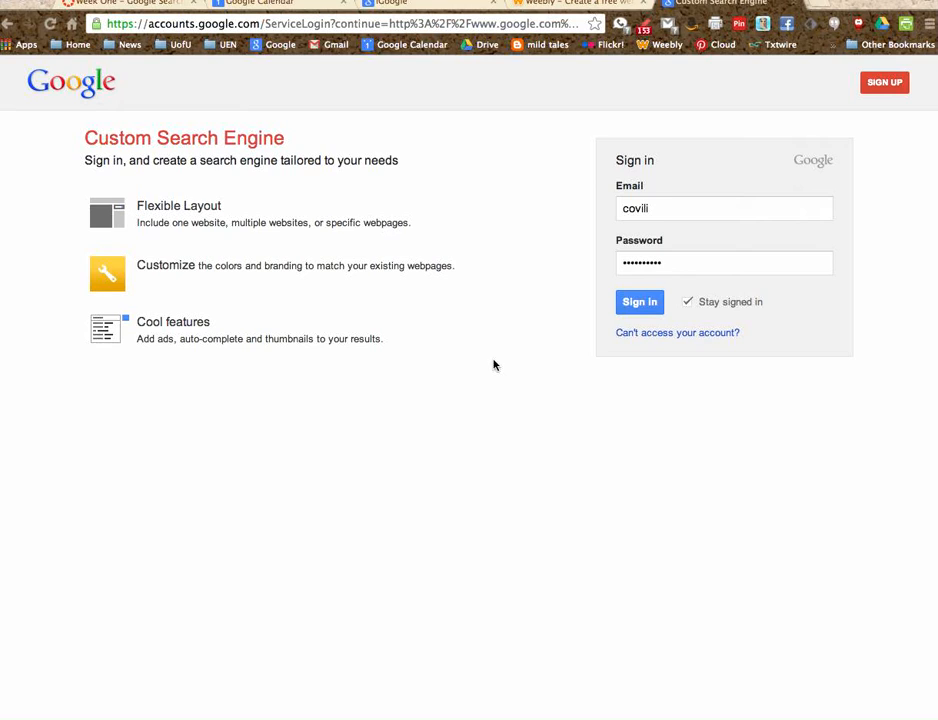
mouse_move(530, 360)
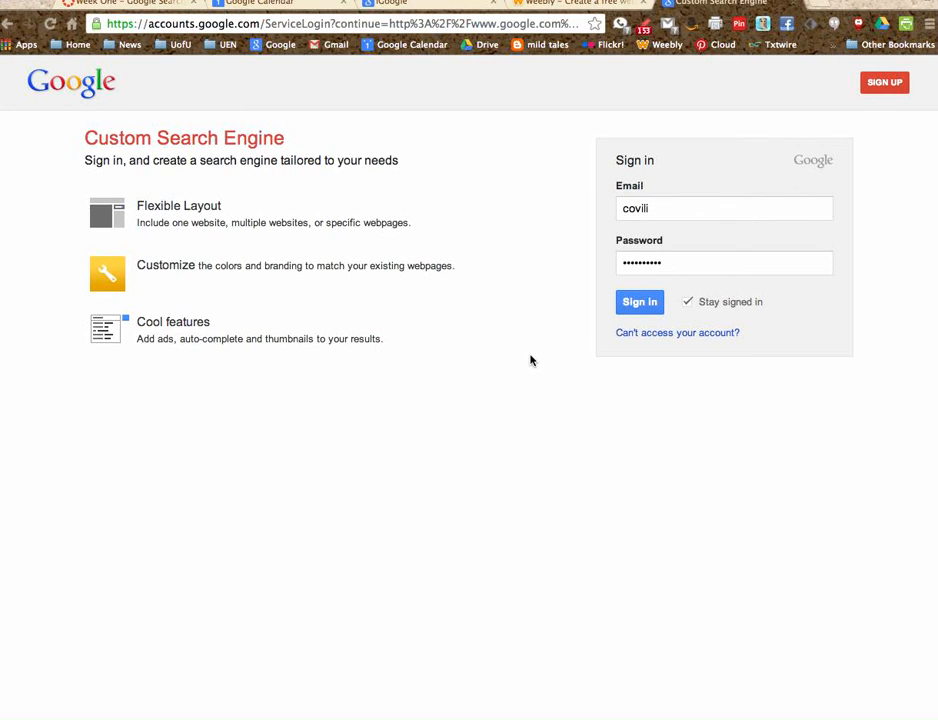
mouse_move(593, 326)
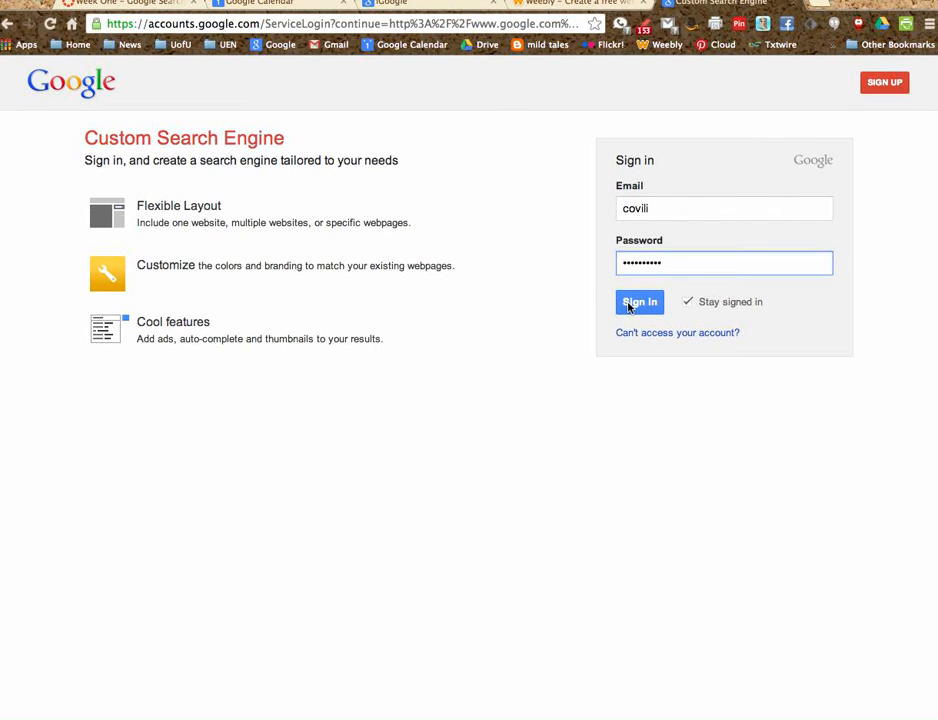
- Sign in to view the three existing search engines
left_click(639, 302)
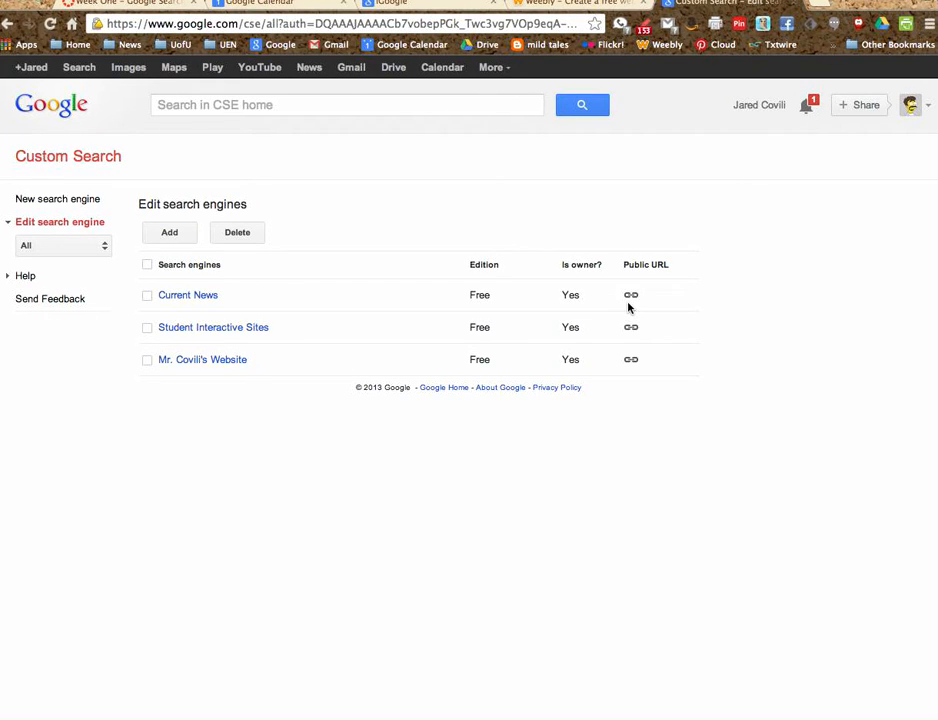
mouse_move(589, 300)
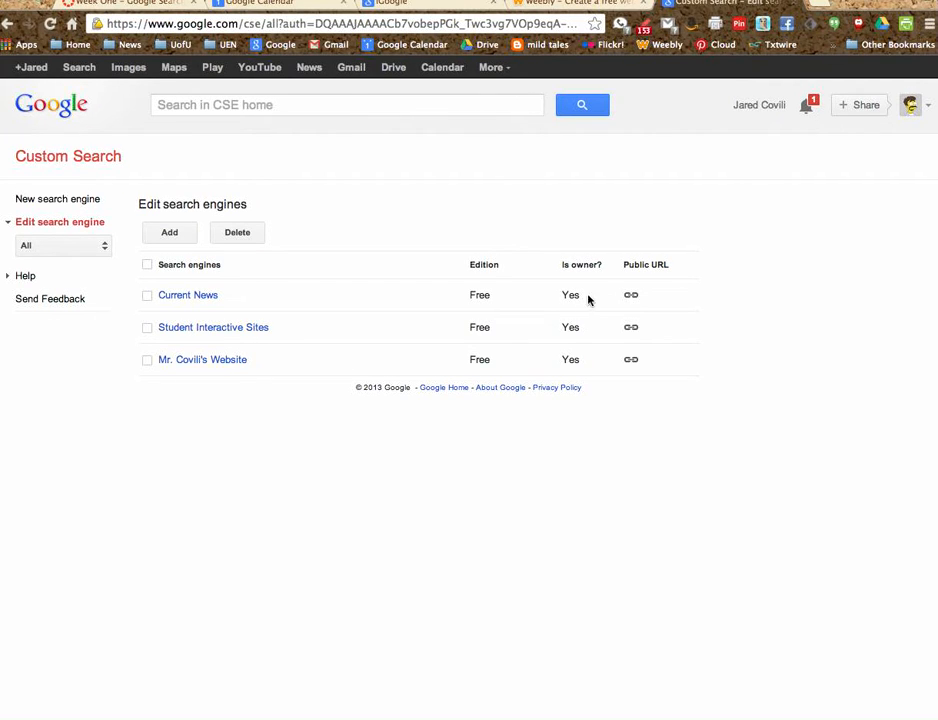
mouse_move(428, 357)
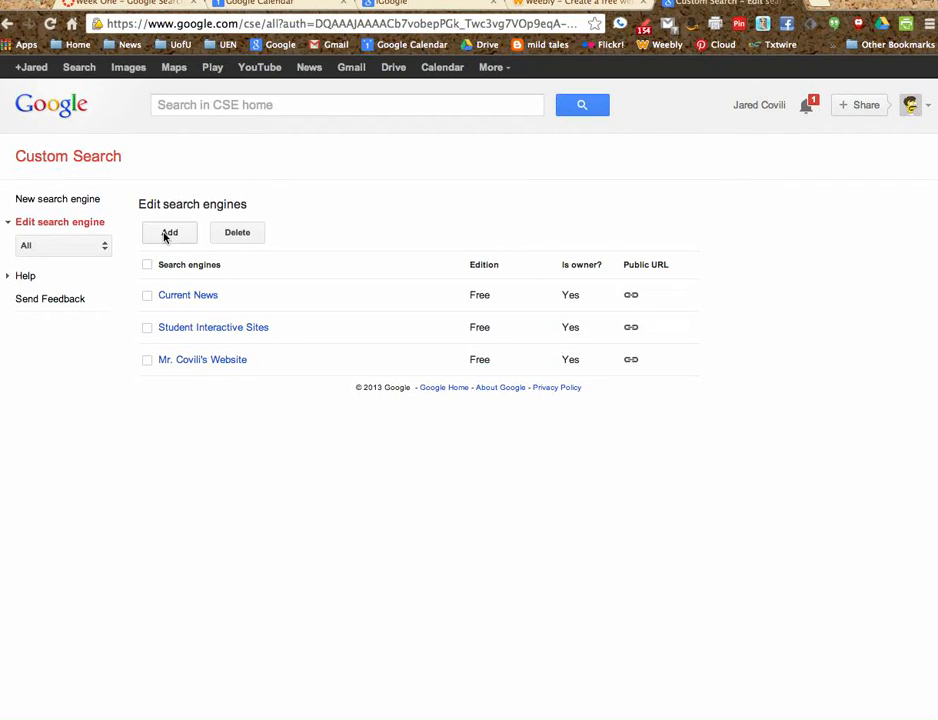
mouse_move(143, 229)
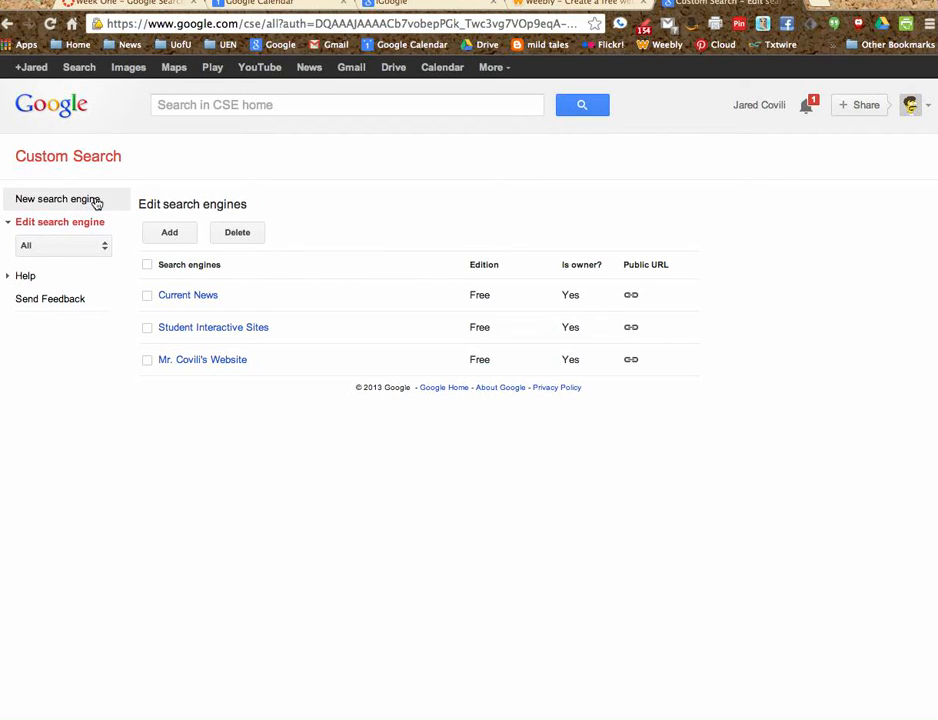
left_click(57, 198)
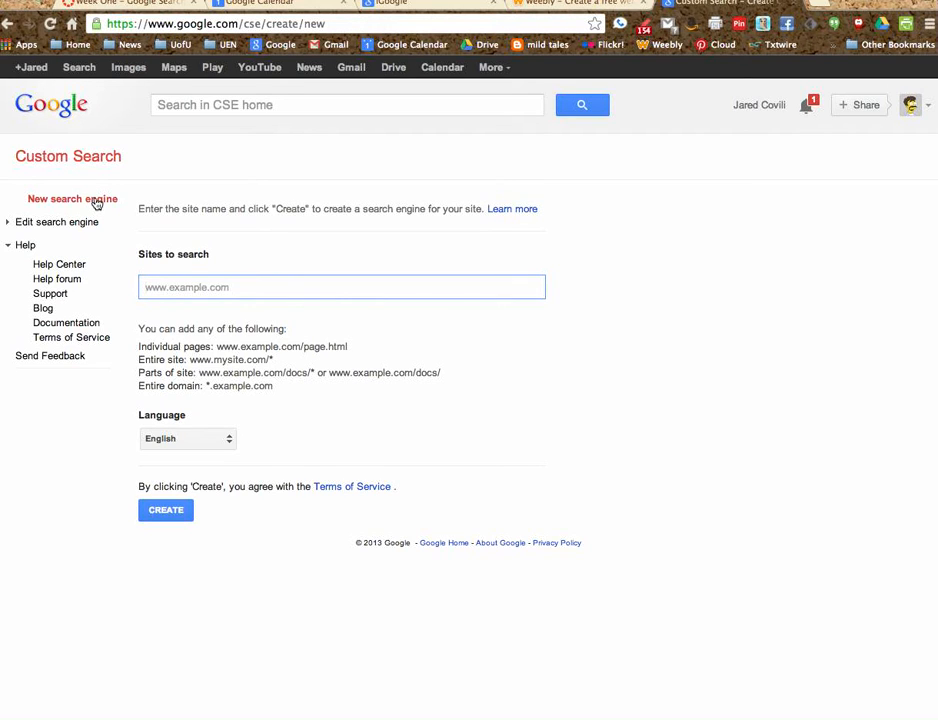
type("www.na")
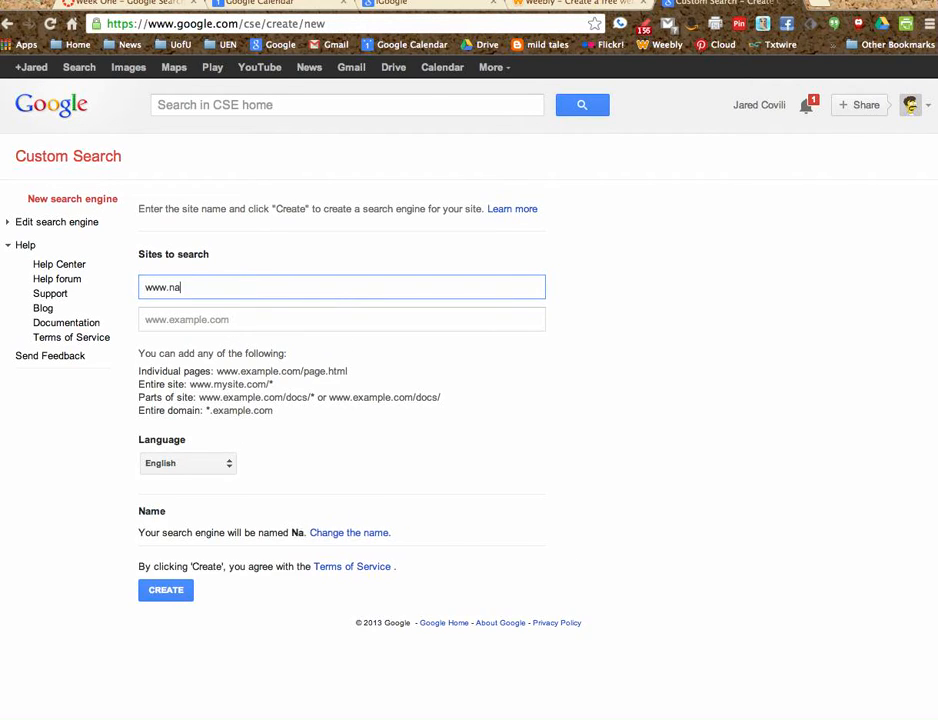
type("sa.gov")
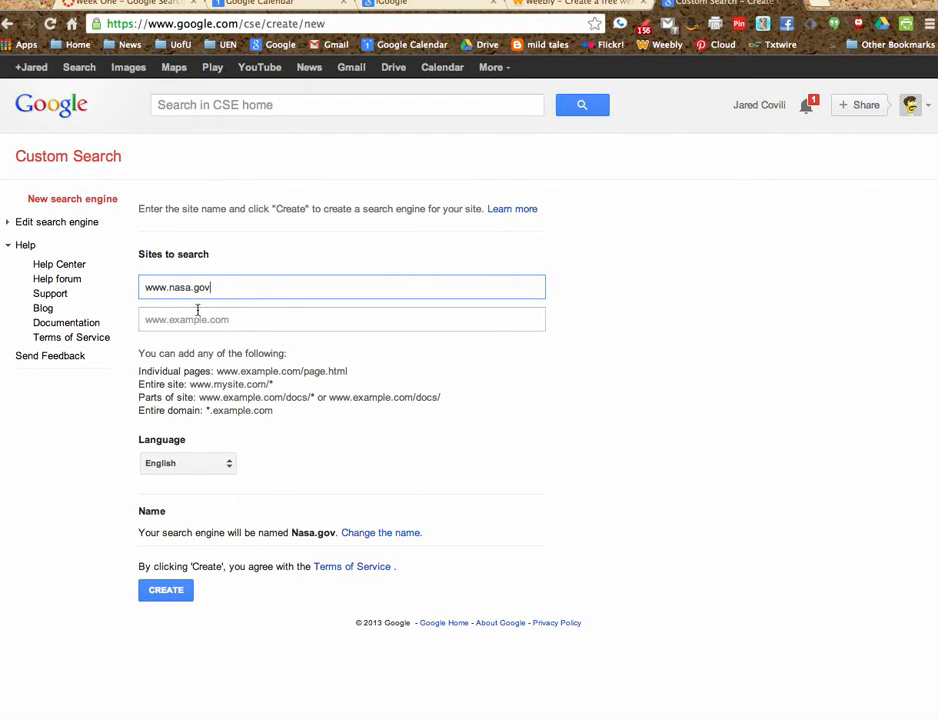
left_click(341, 319)
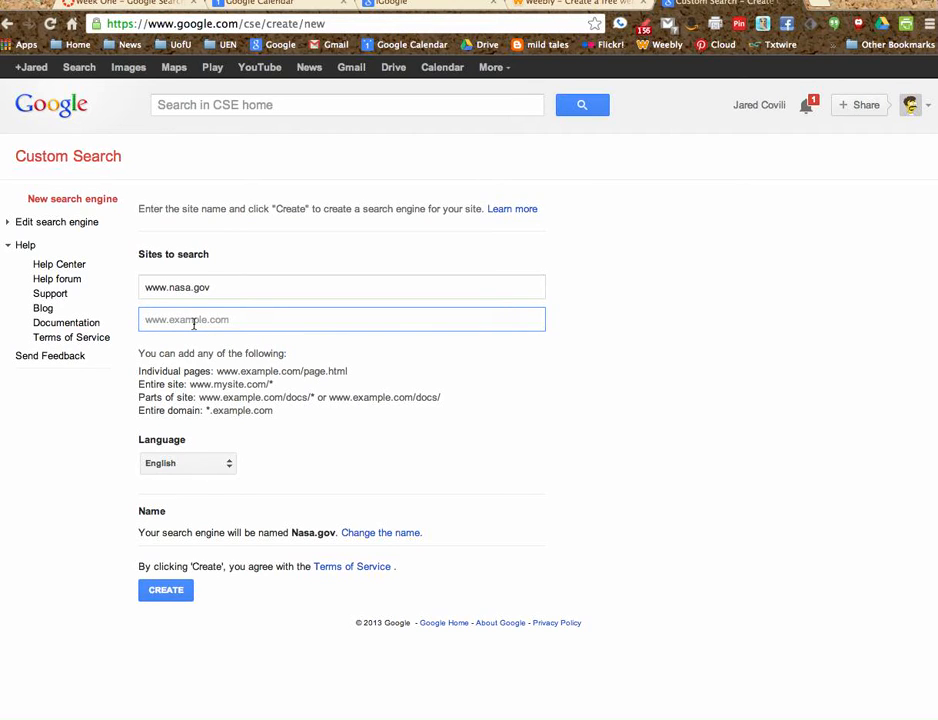
type("www.d")
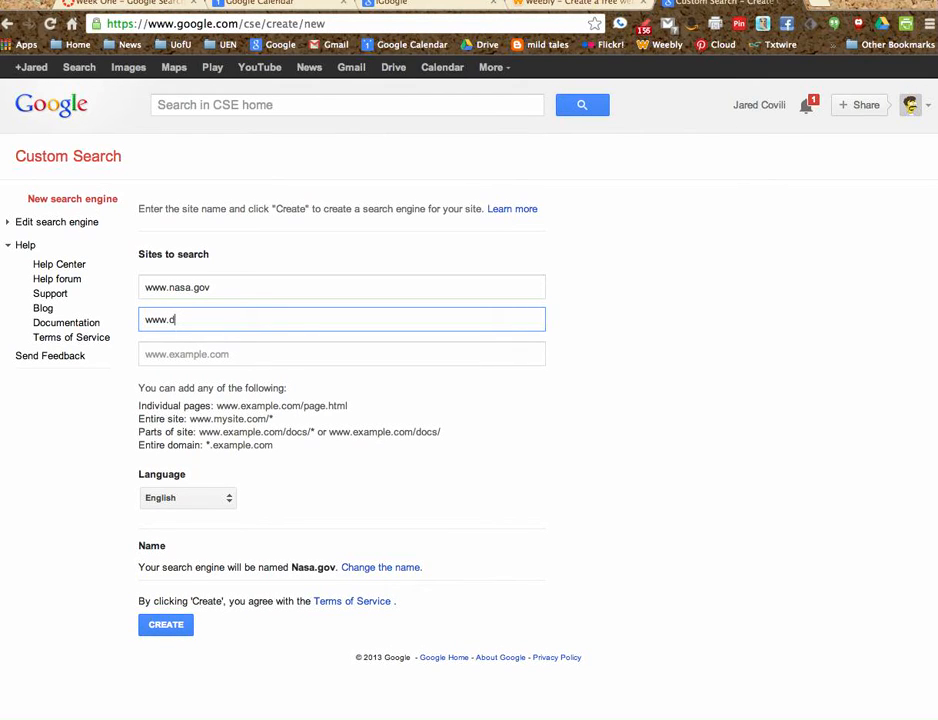
type("iscovery")
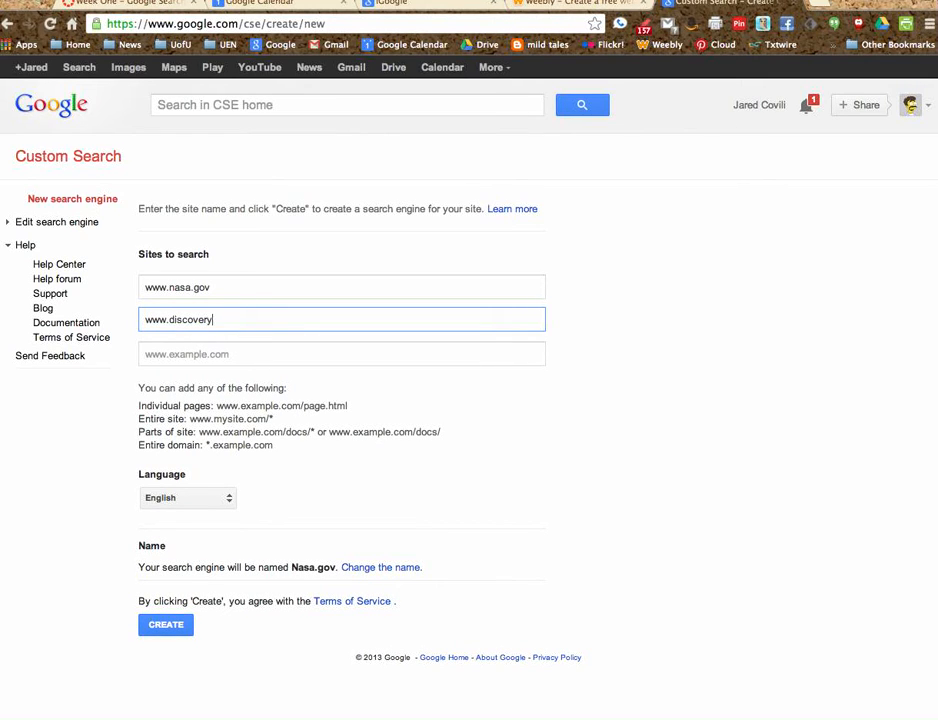
type(".com")
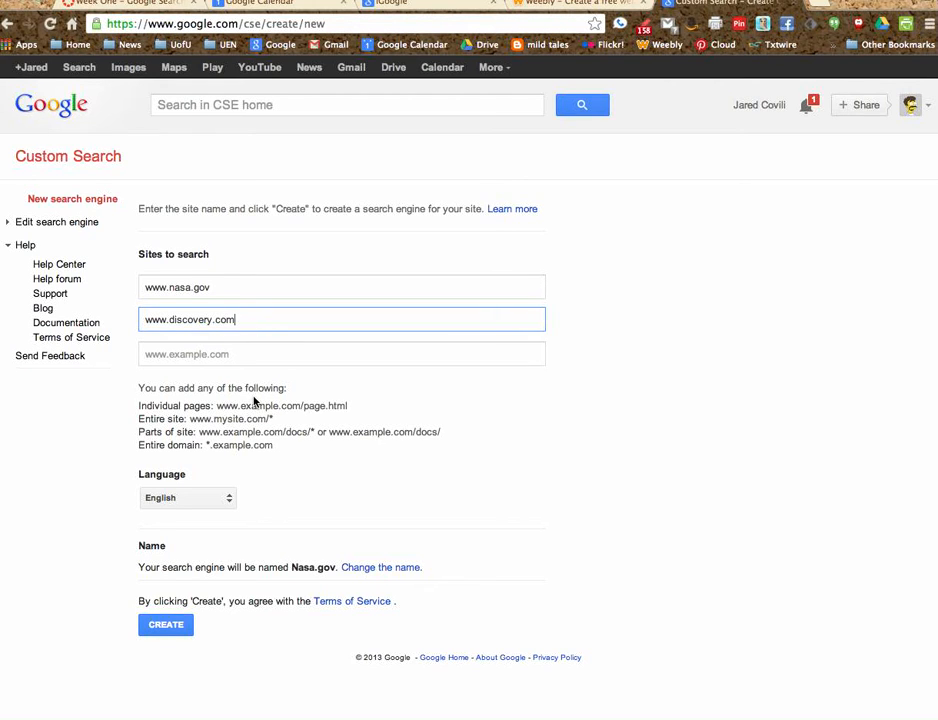
mouse_move(304, 497)
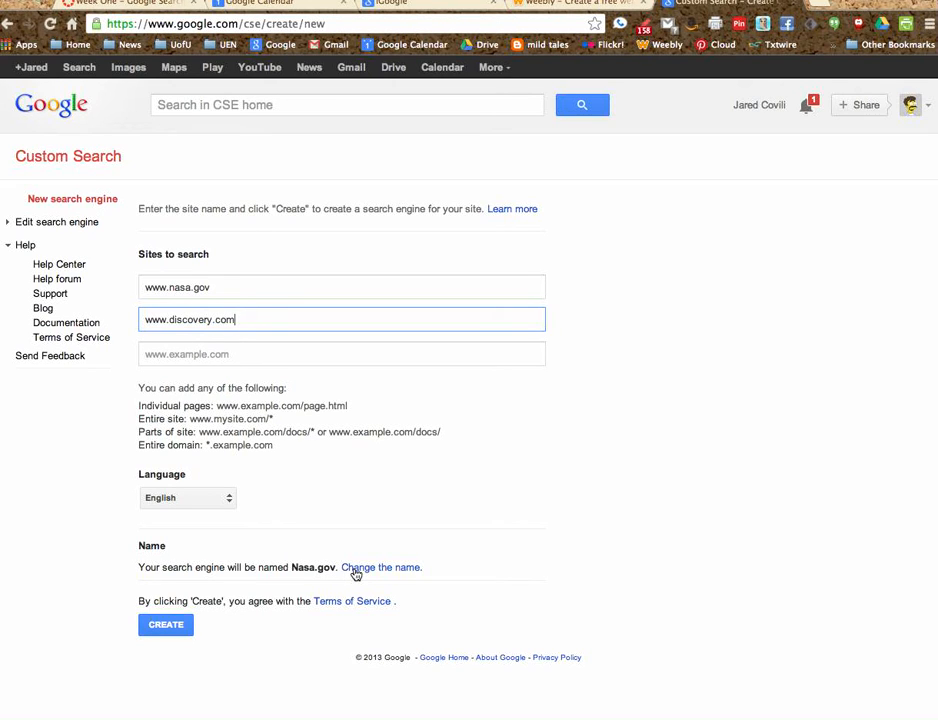
- Name the engine 'Solar System' and create it
left_click(382, 567)
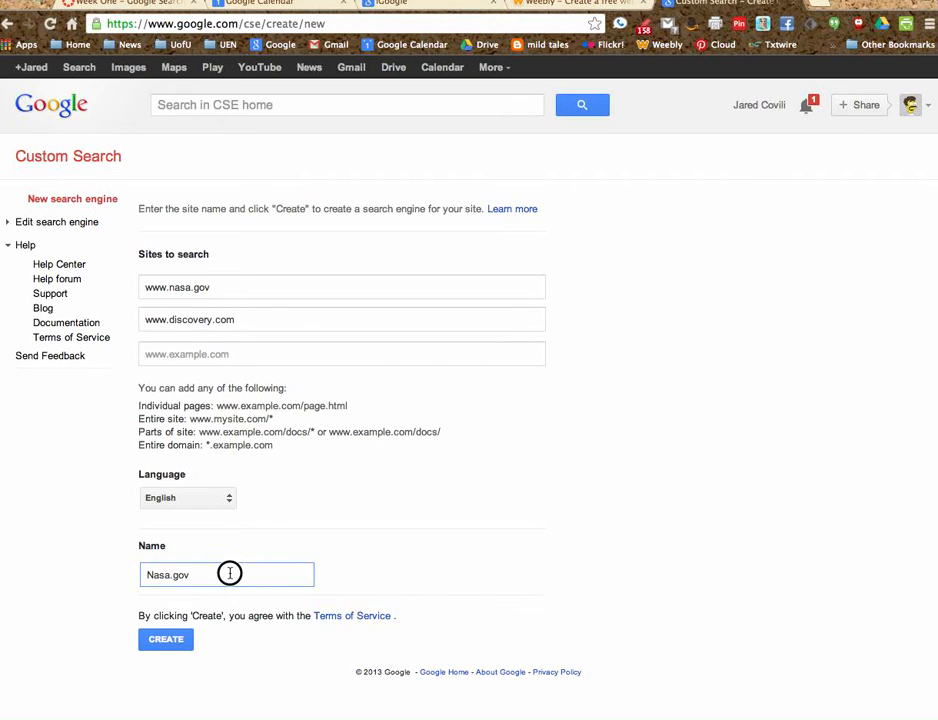
type("Soal")
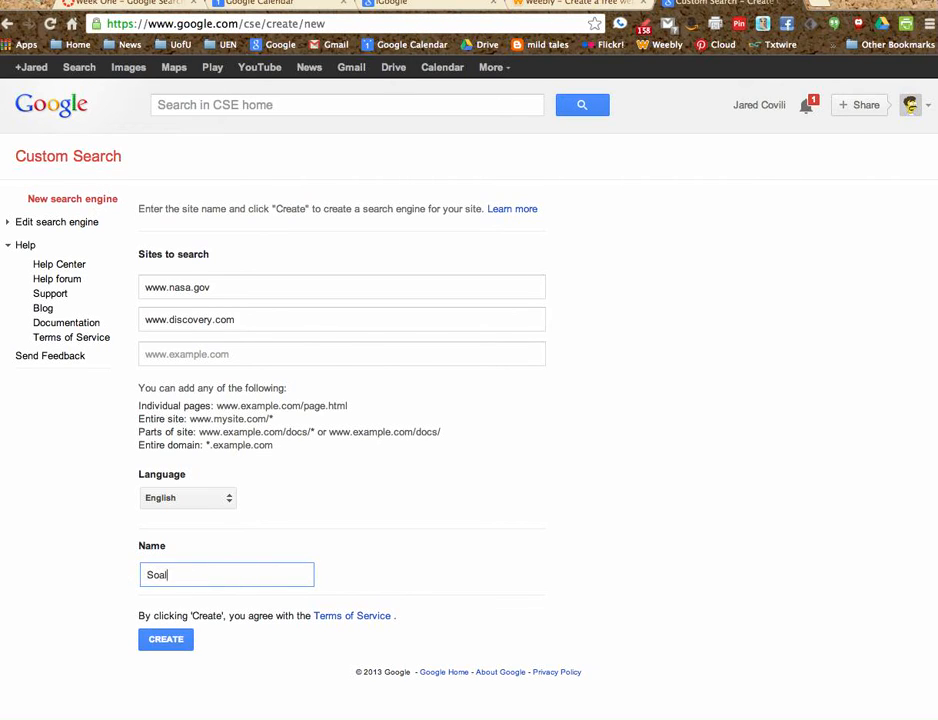
type("Solar")
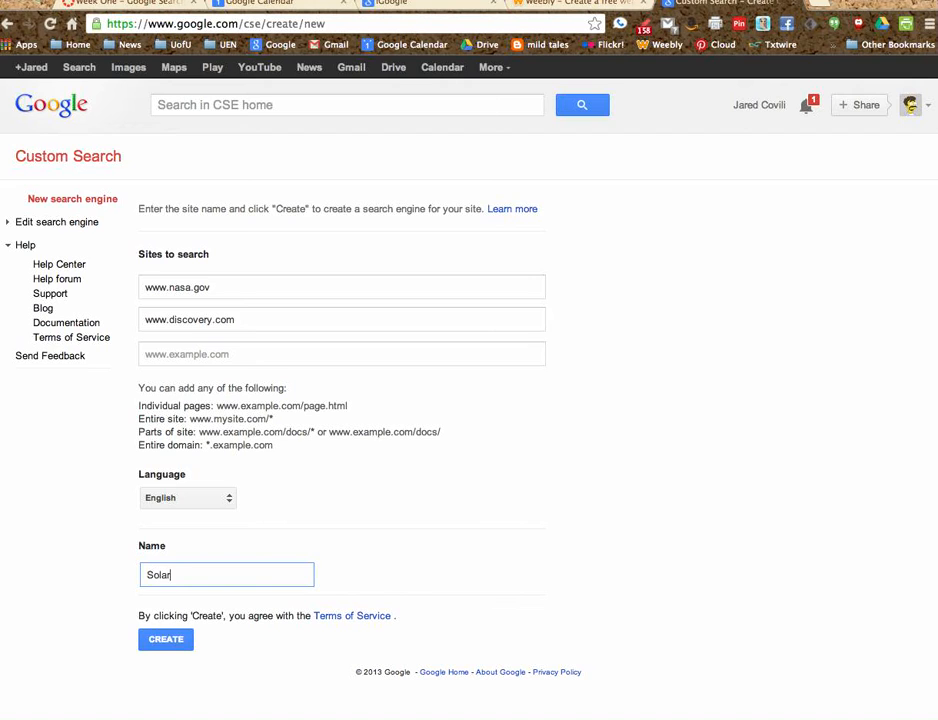
type("System")
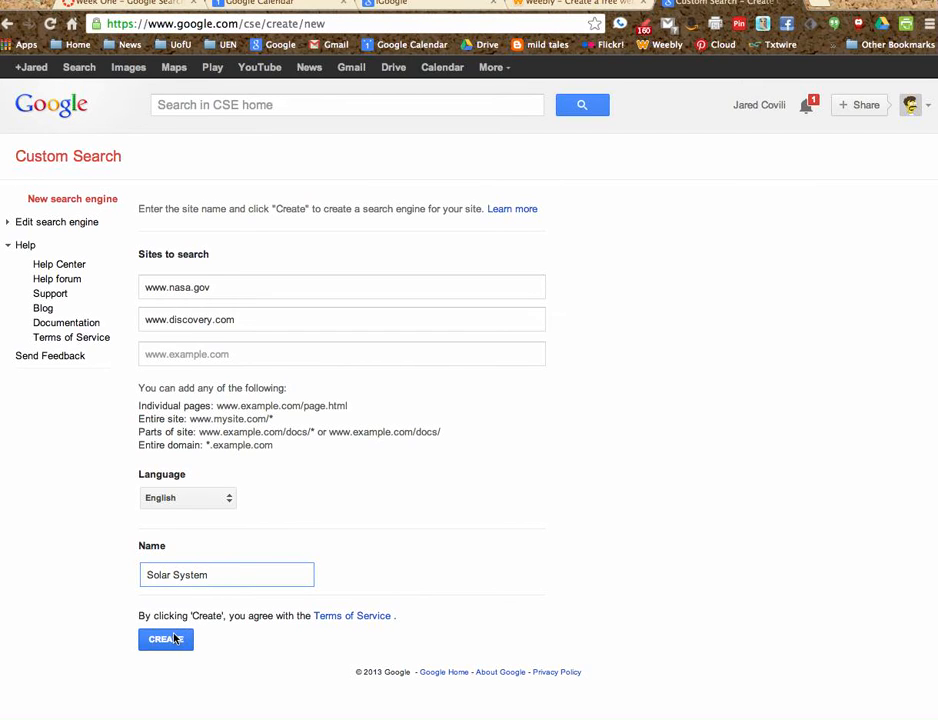
left_click(165, 639)
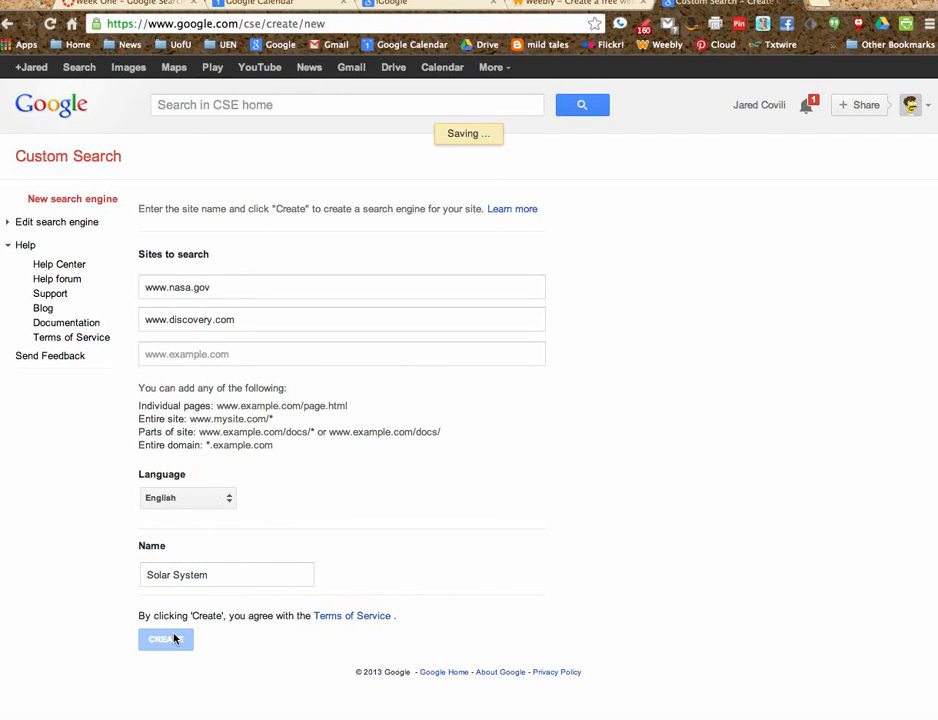
- Confirm creation of the Solar System search engine
left_click(165, 639)
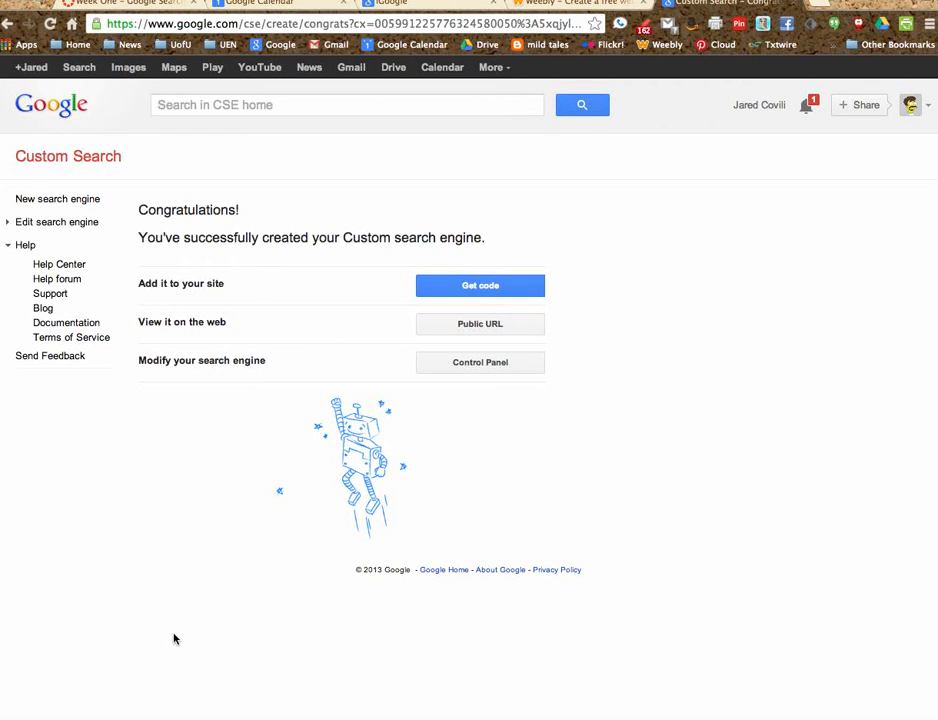
mouse_move(232, 286)
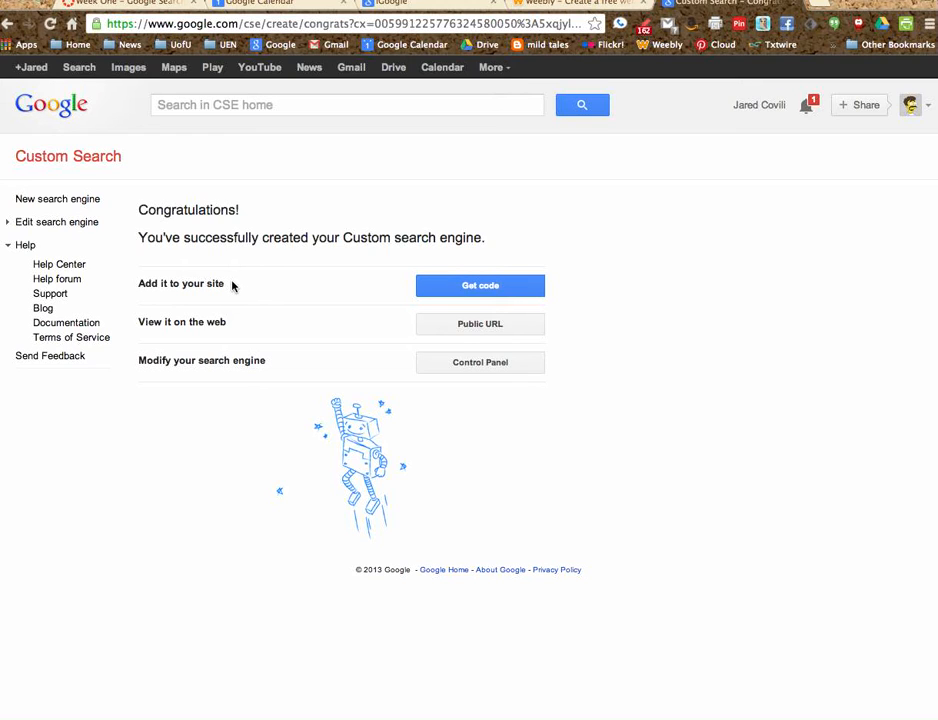
mouse_move(243, 290)
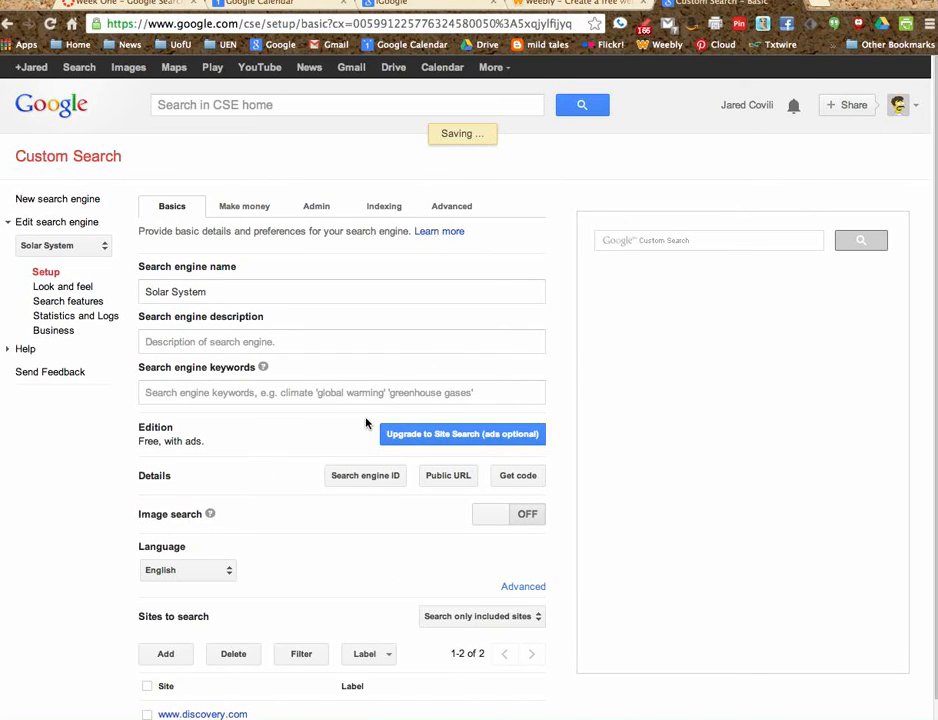
- Open the Solar System engine's public URL page
scroll("down", 3)
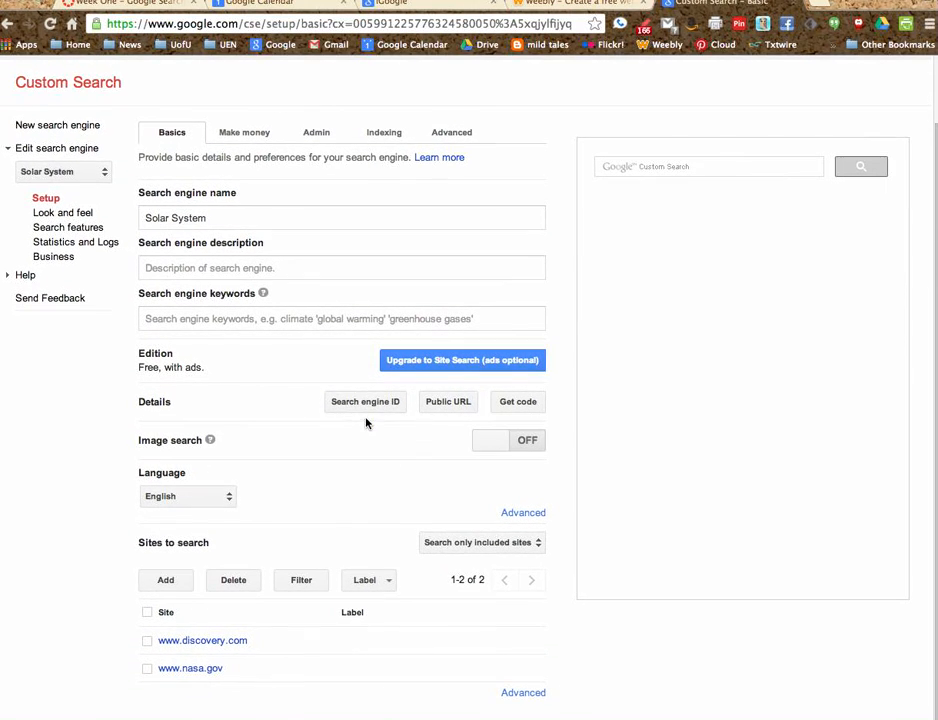
mouse_move(165, 580)
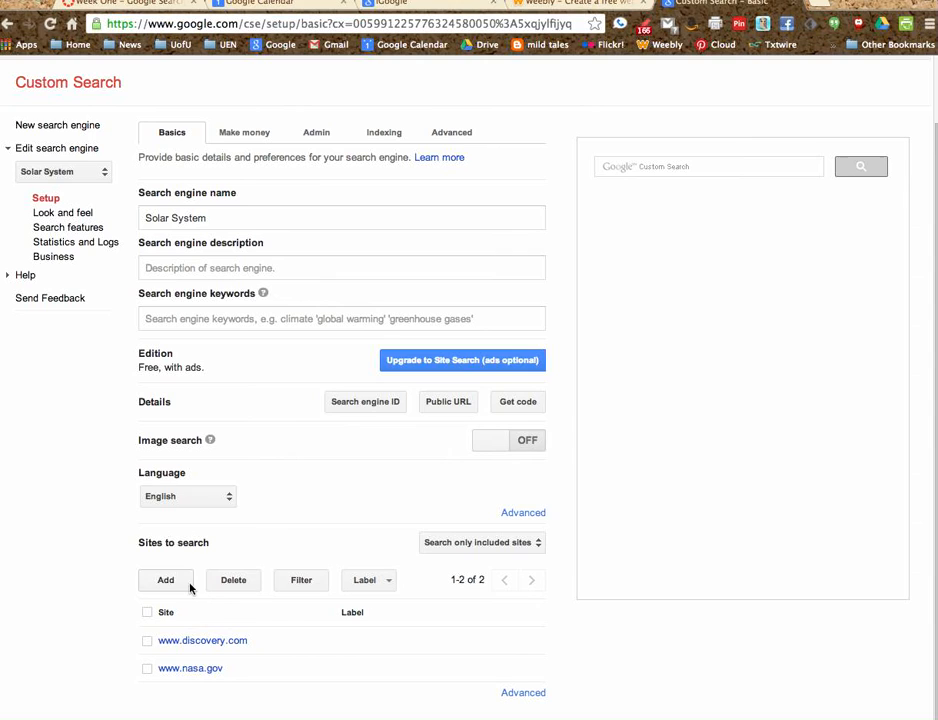
mouse_move(253, 513)
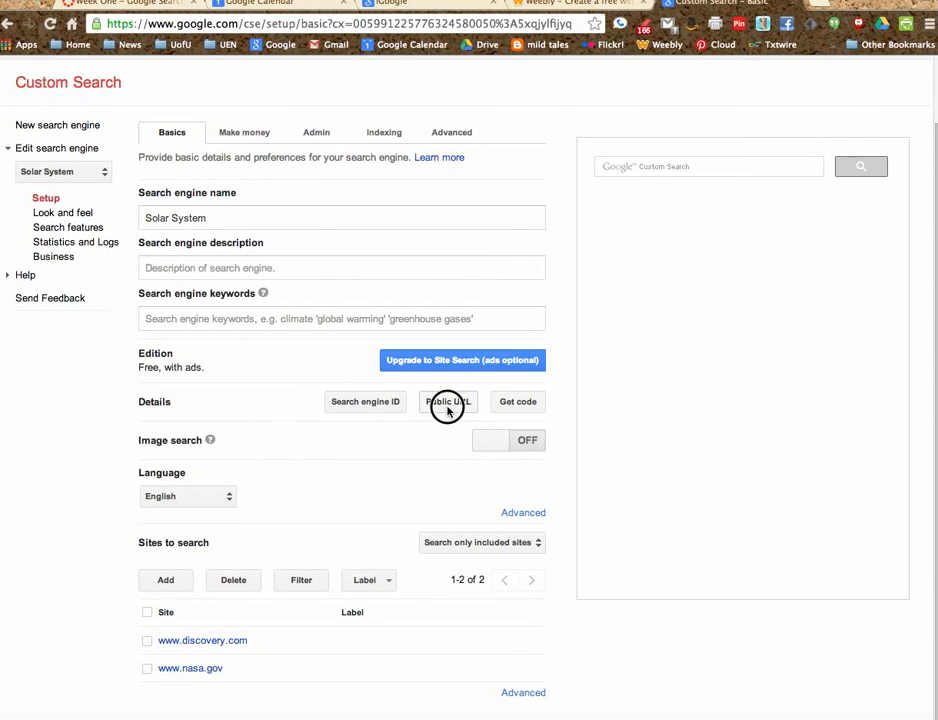
left_click(448, 401)
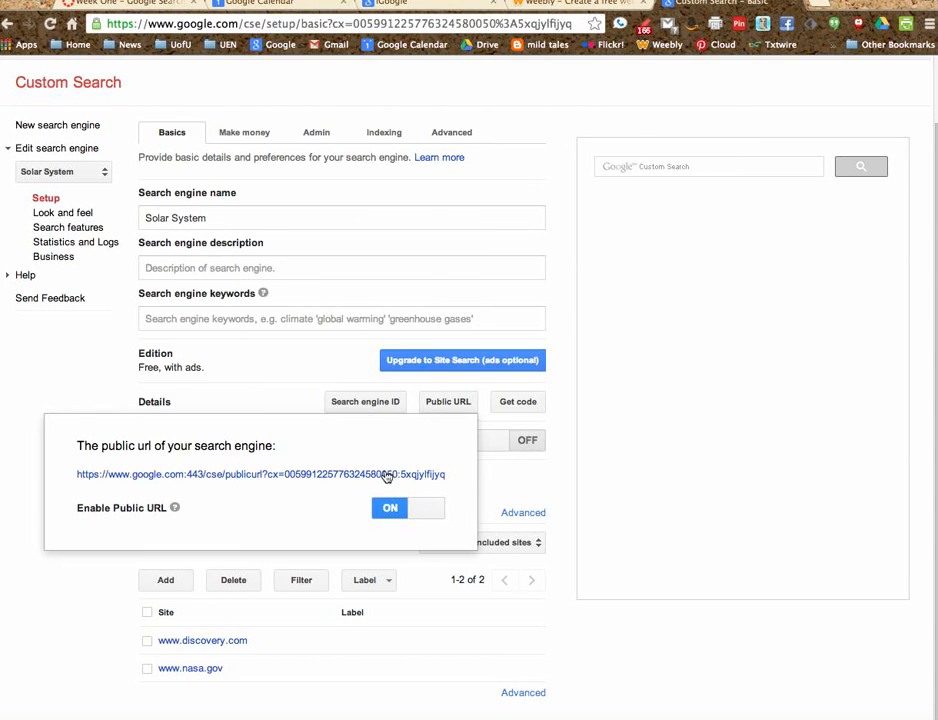
left_click(260, 474)
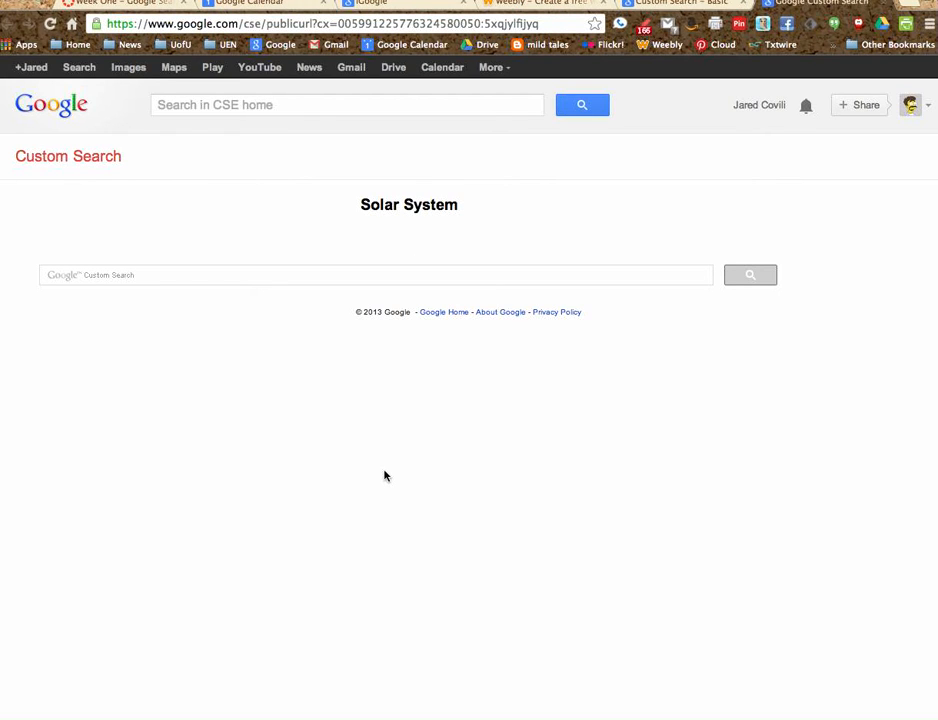
- Enter 'planets' into the public search box
left_click(396, 275)
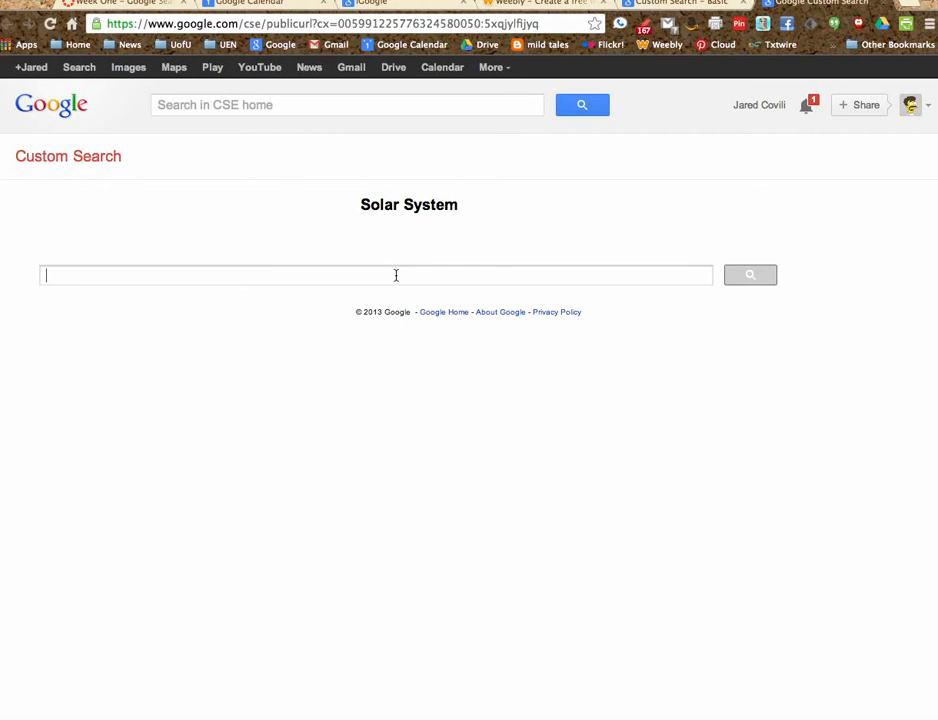
type("planets")
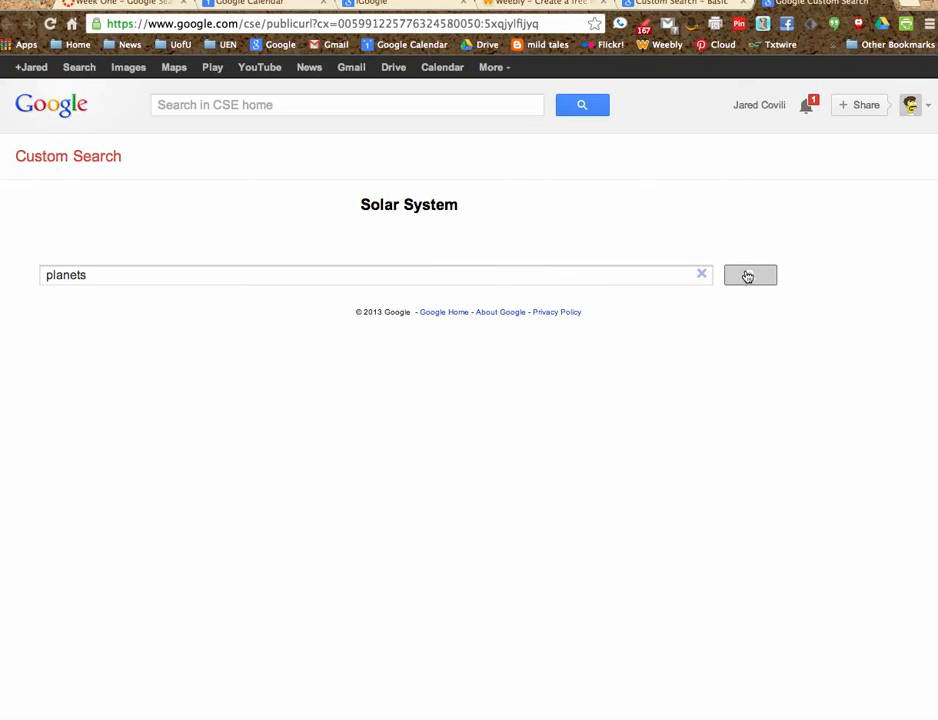
- Run the planets search and scroll through the NASA results
left_click(749, 275)
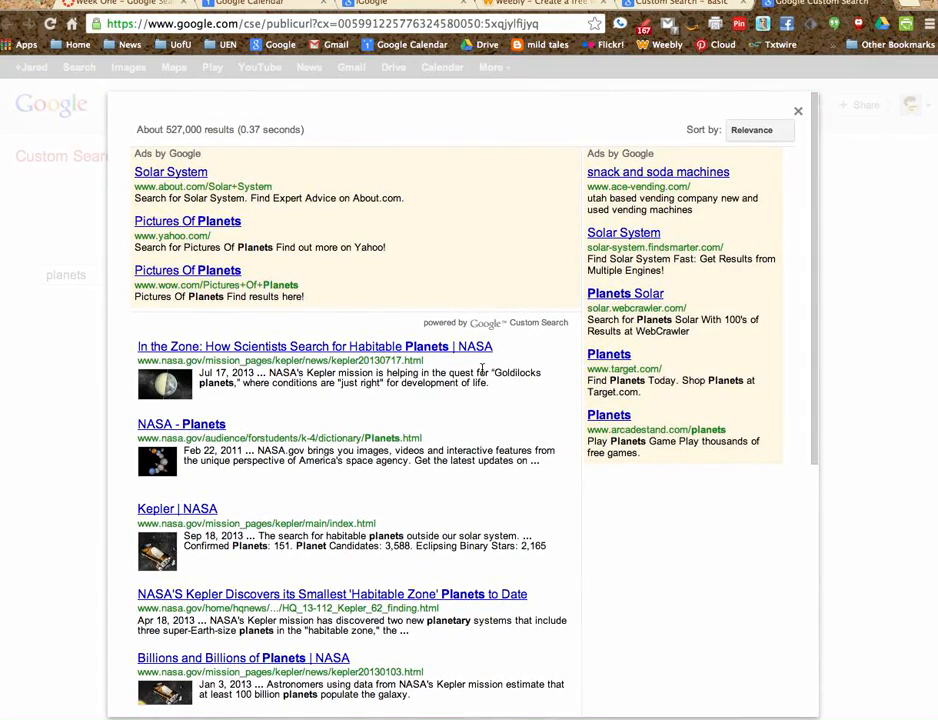
scroll("down", 3)
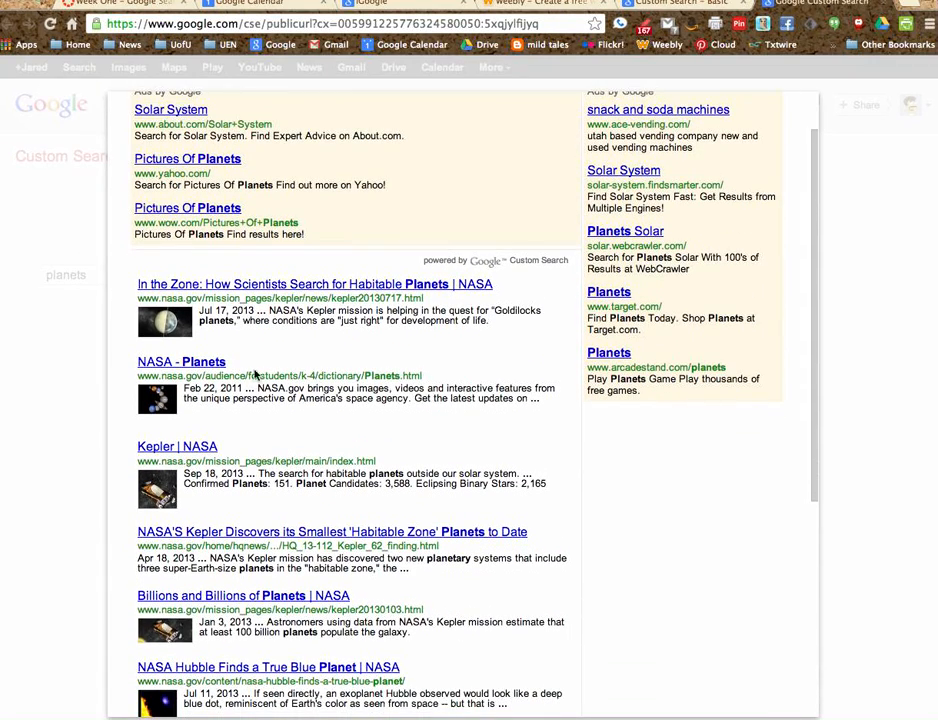
mouse_move(163, 488)
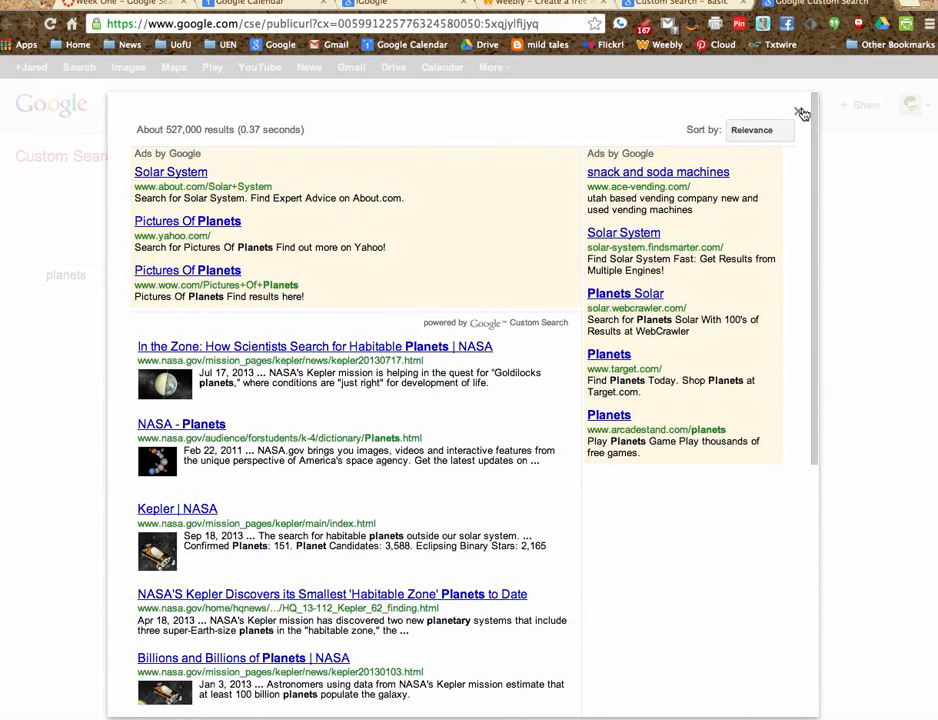
- Close the planets results overlay
left_click(802, 110)
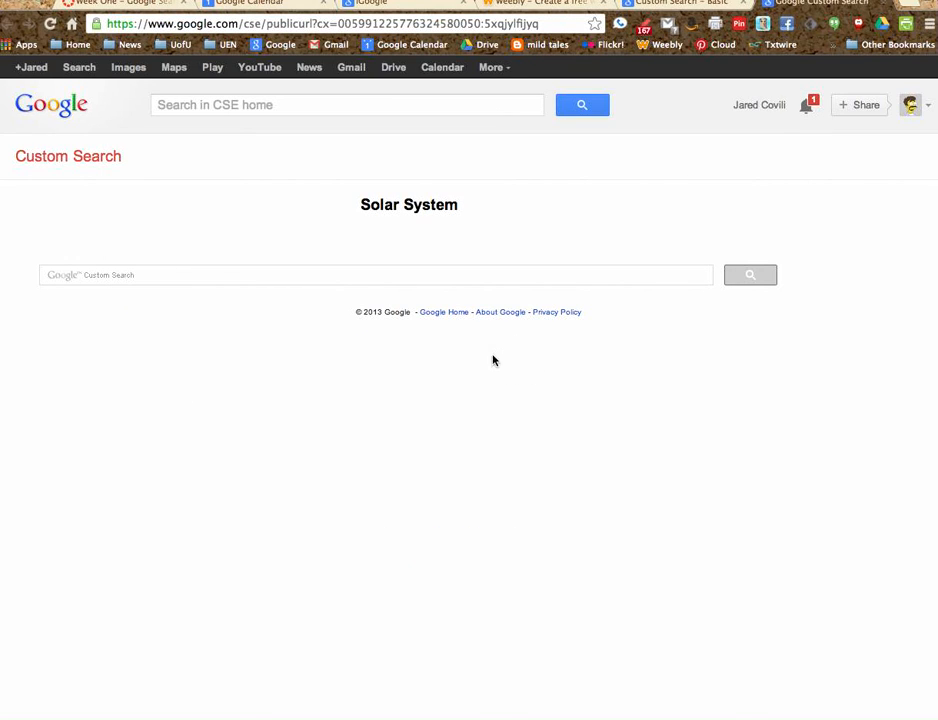
mouse_move(440, 421)
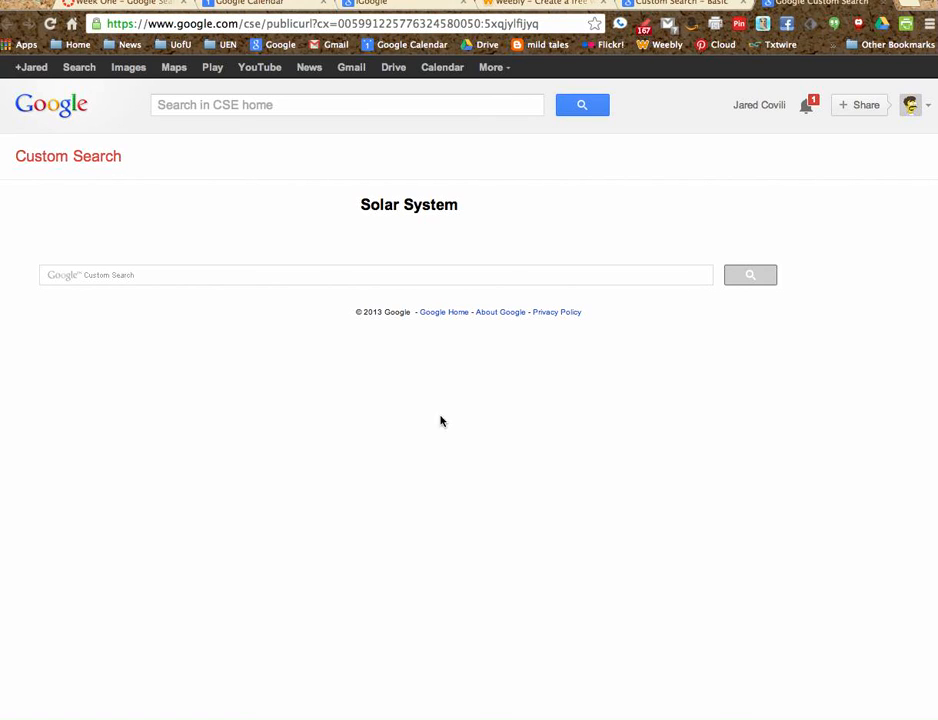
mouse_move(432, 438)
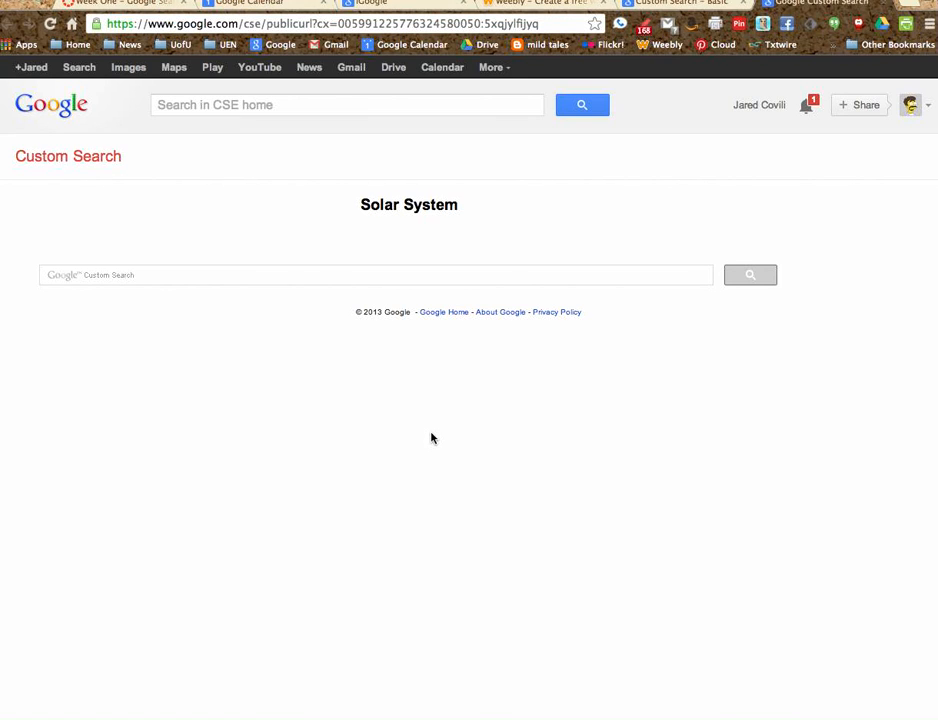